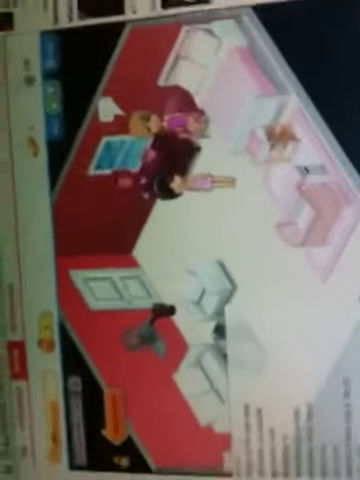
pyautogui.scroll(3)
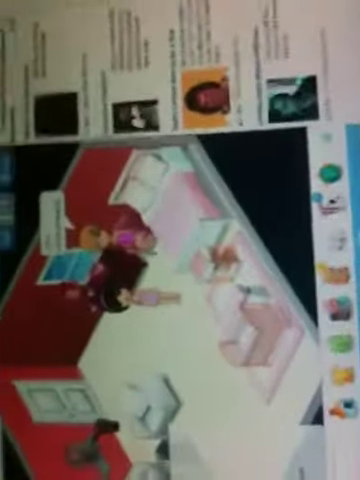